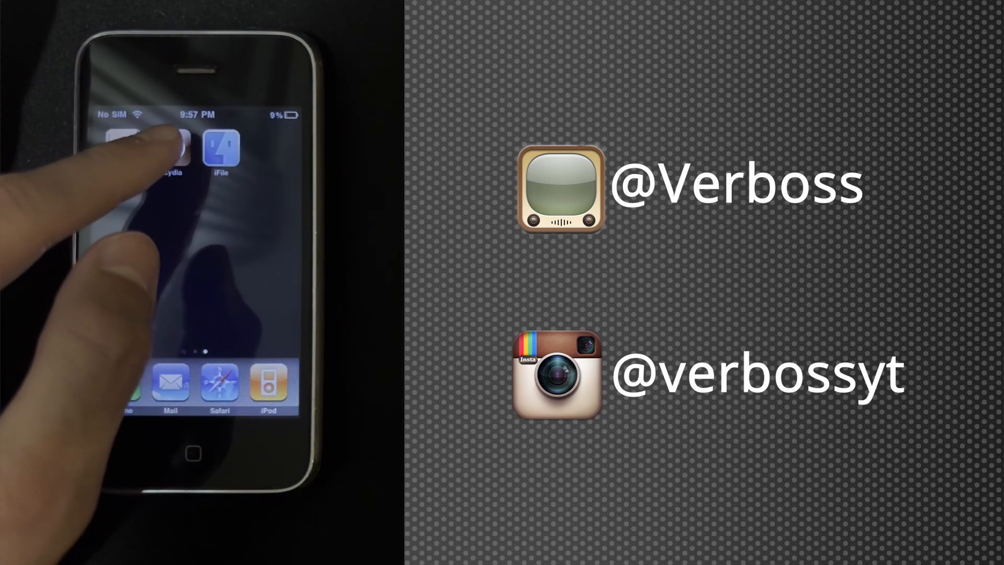
Launch Cydia from the iPhone home screen and dismiss prompts to reach its Home page
click(169, 151)
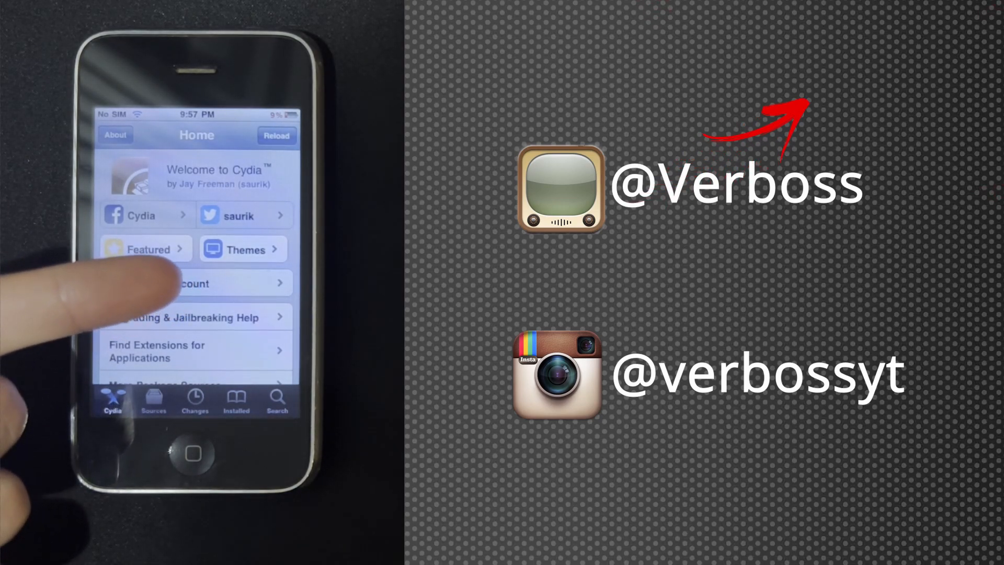
click(193, 284)
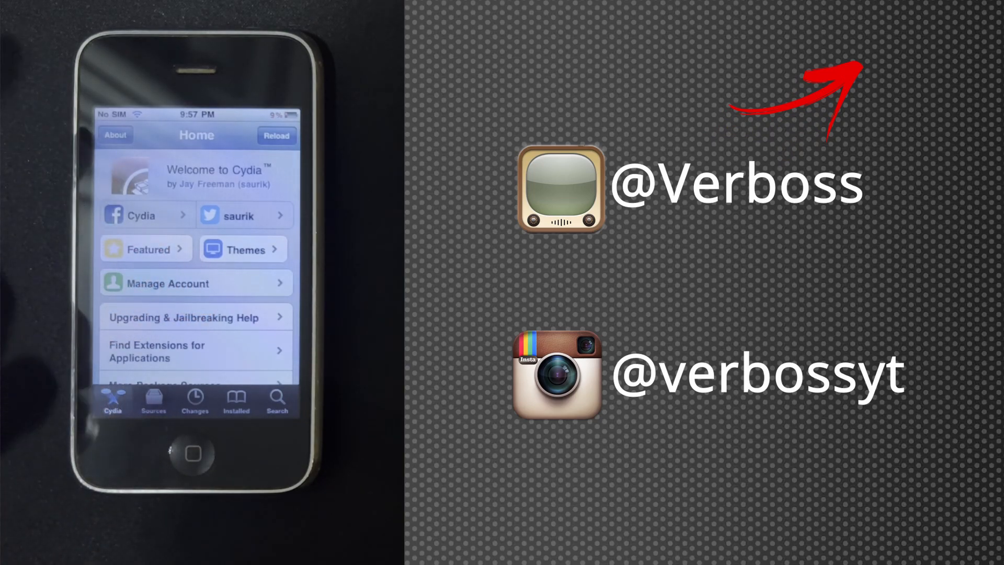
click(146, 249)
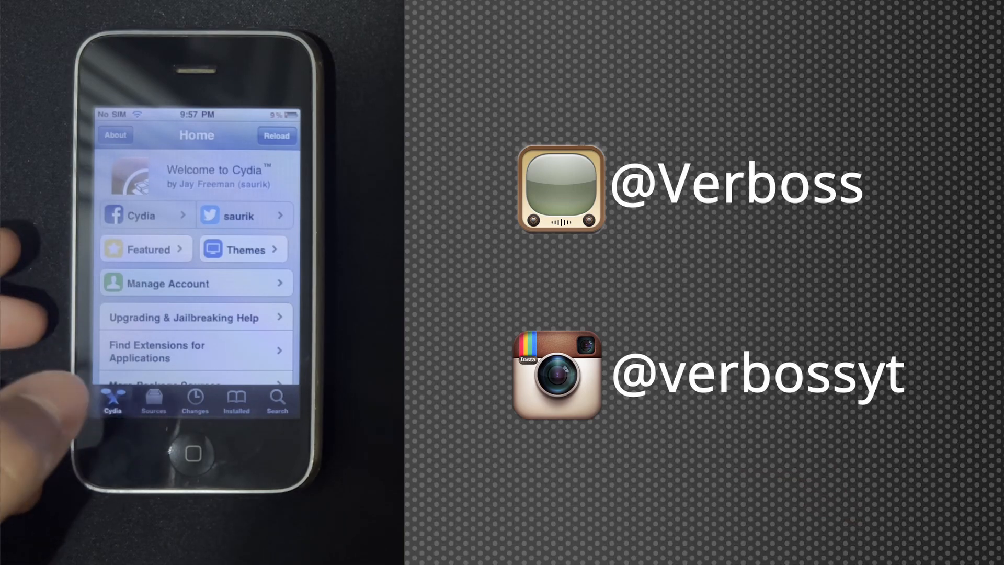
Show the Sources list and the iOS 3 Party source's Sections (Tweaks, Utilities)
click(152, 401)
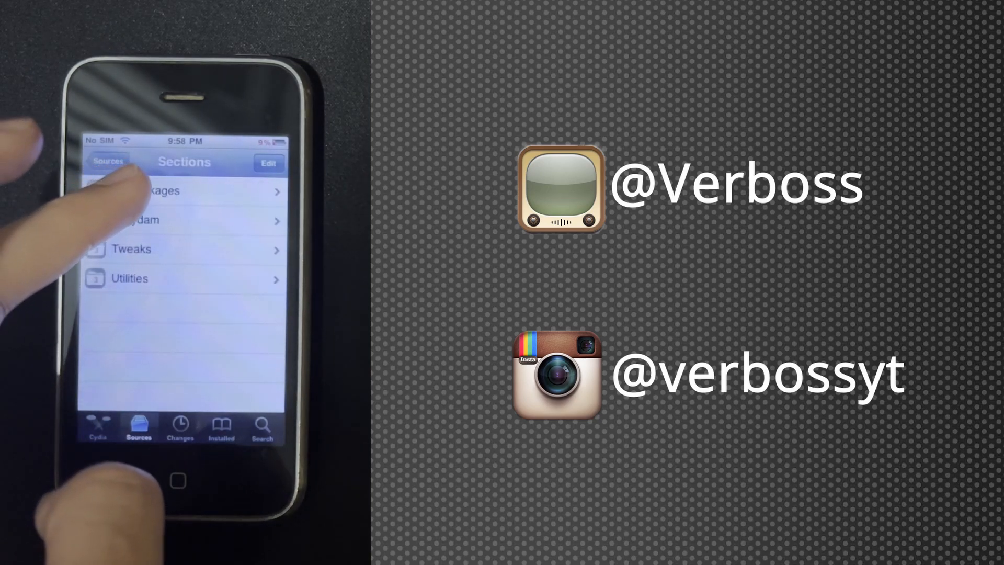
Install AppSync for OS 3.1 from the source's All Packages list until the log reads Complete
click(185, 190)
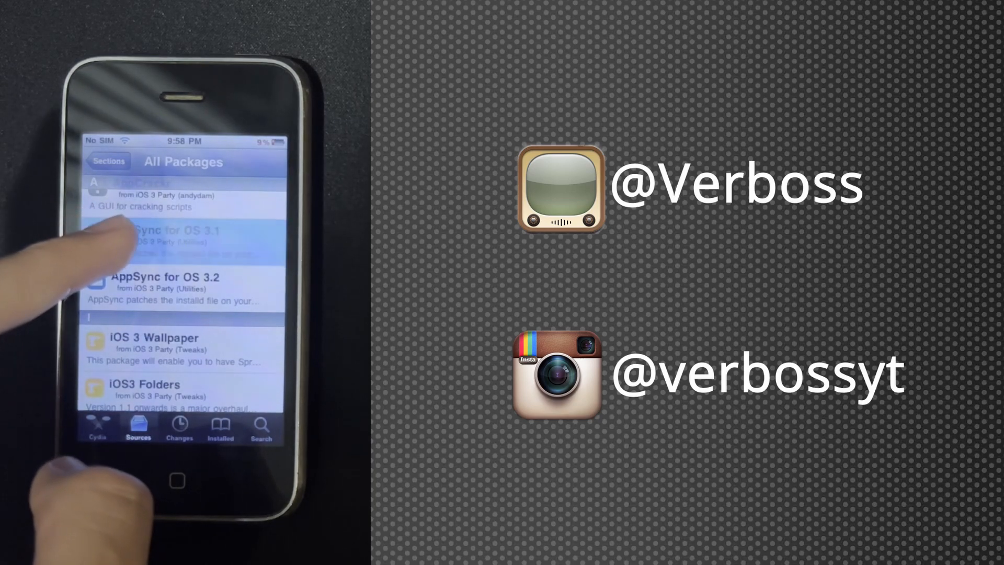
click(172, 241)
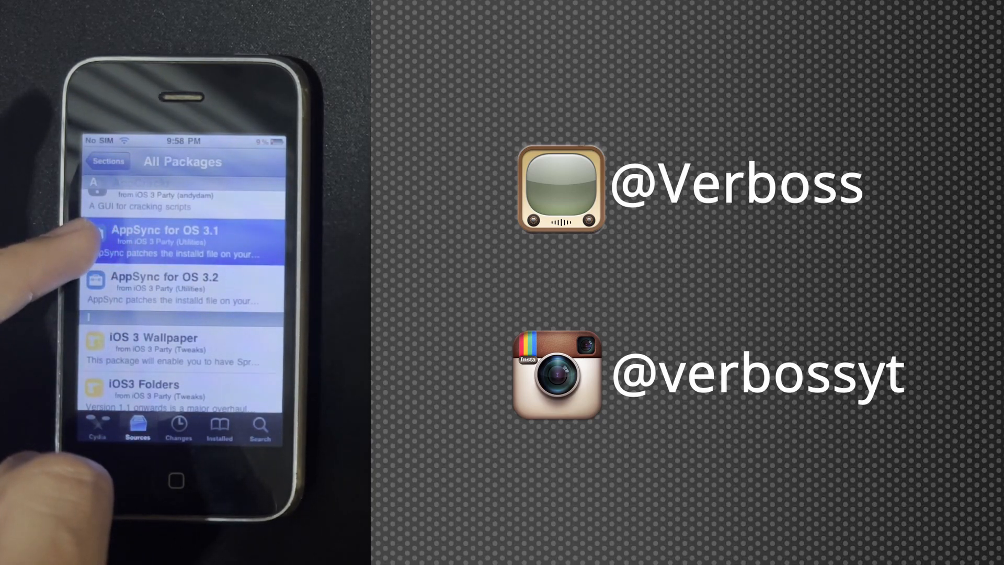
click(181, 241)
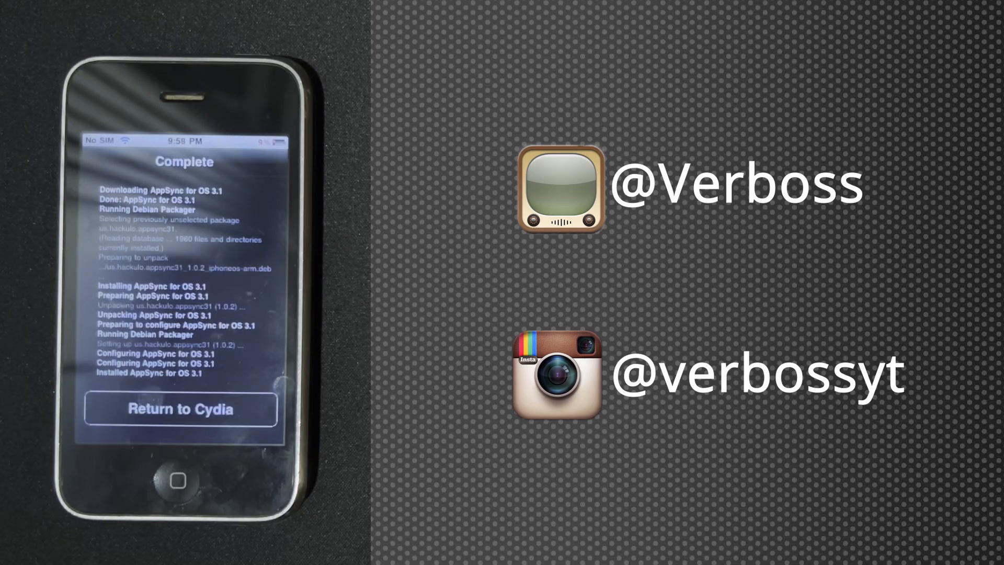
Return to Cydia showing AppSync for OS 3.1 version 1.0.2, then view the Installed list
click(181, 409)
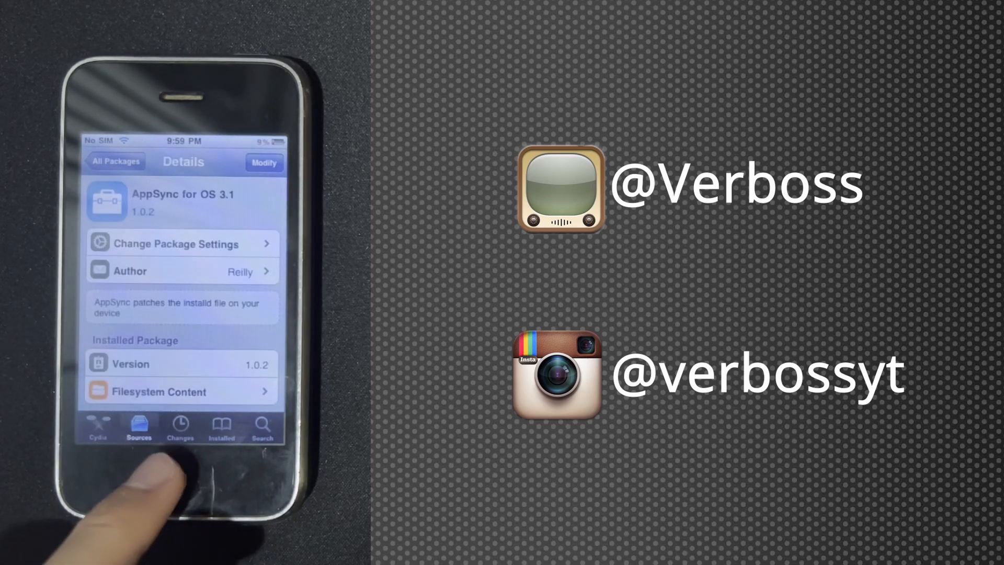
click(179, 481)
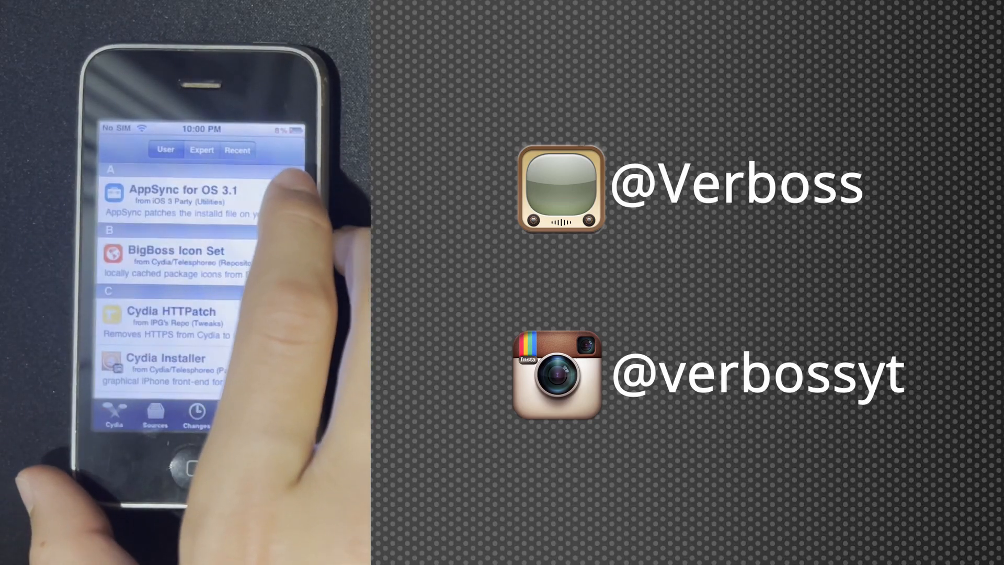
Select AppSync for OS 3.1 at the top of the Installed list under User
click(179, 192)
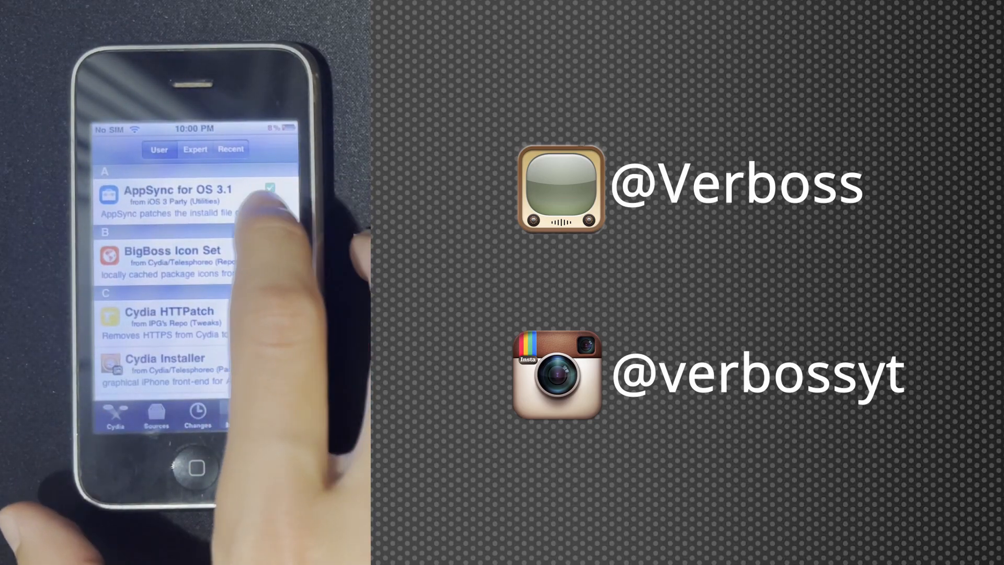